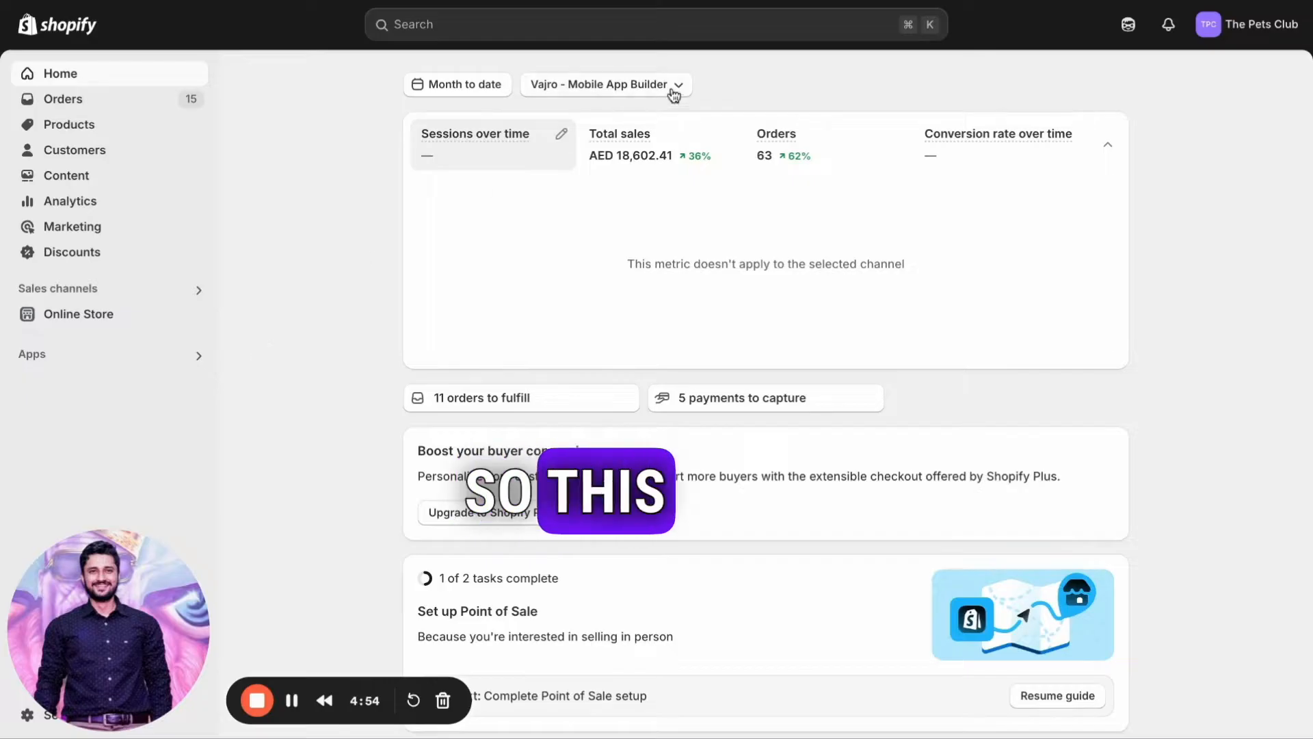
mouse_move(293, 223)
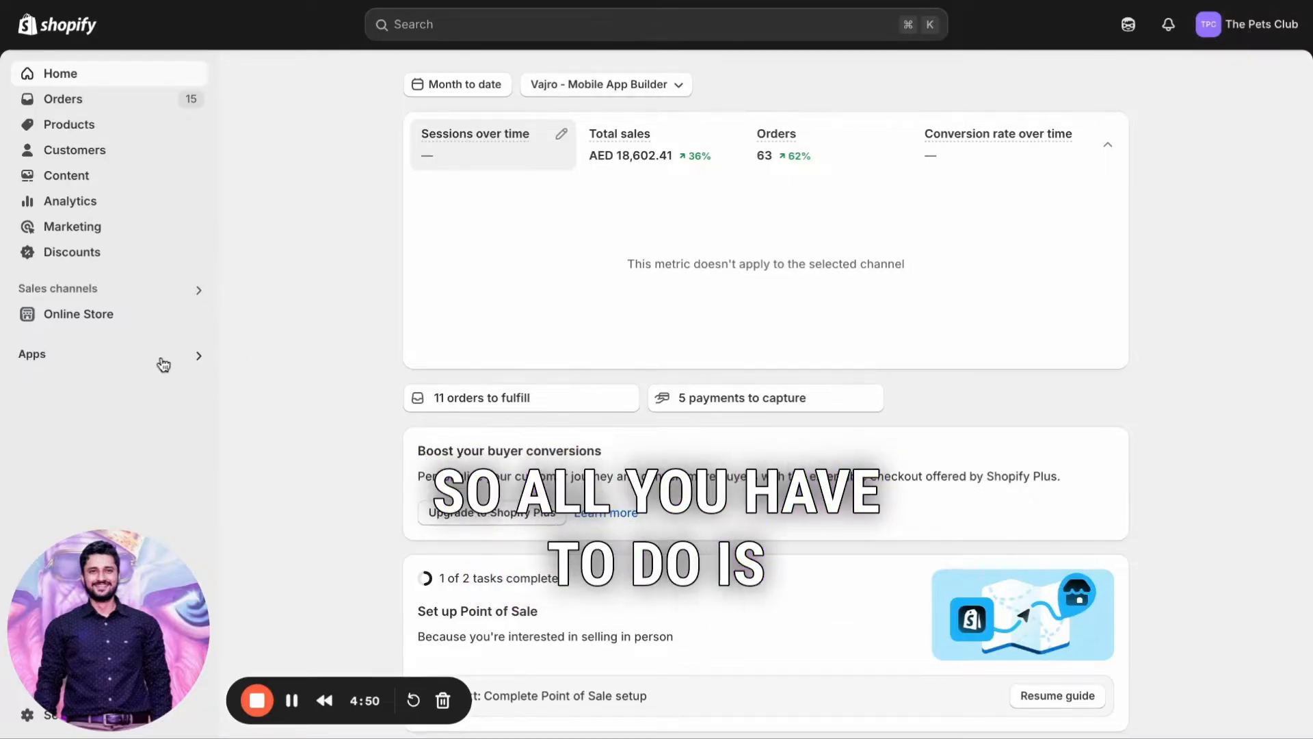
Find the Google & YouTube app by searching 'google' in Apps and launch it
click(31, 353)
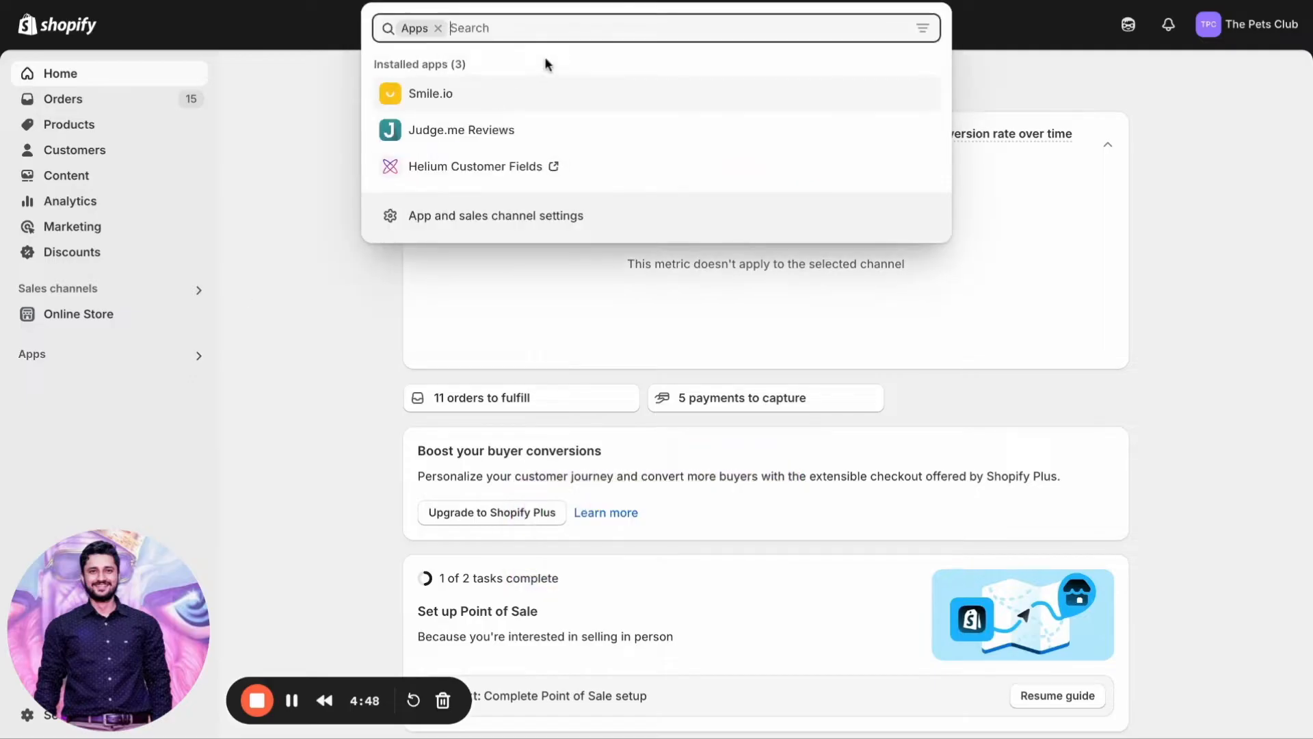
text(goog)
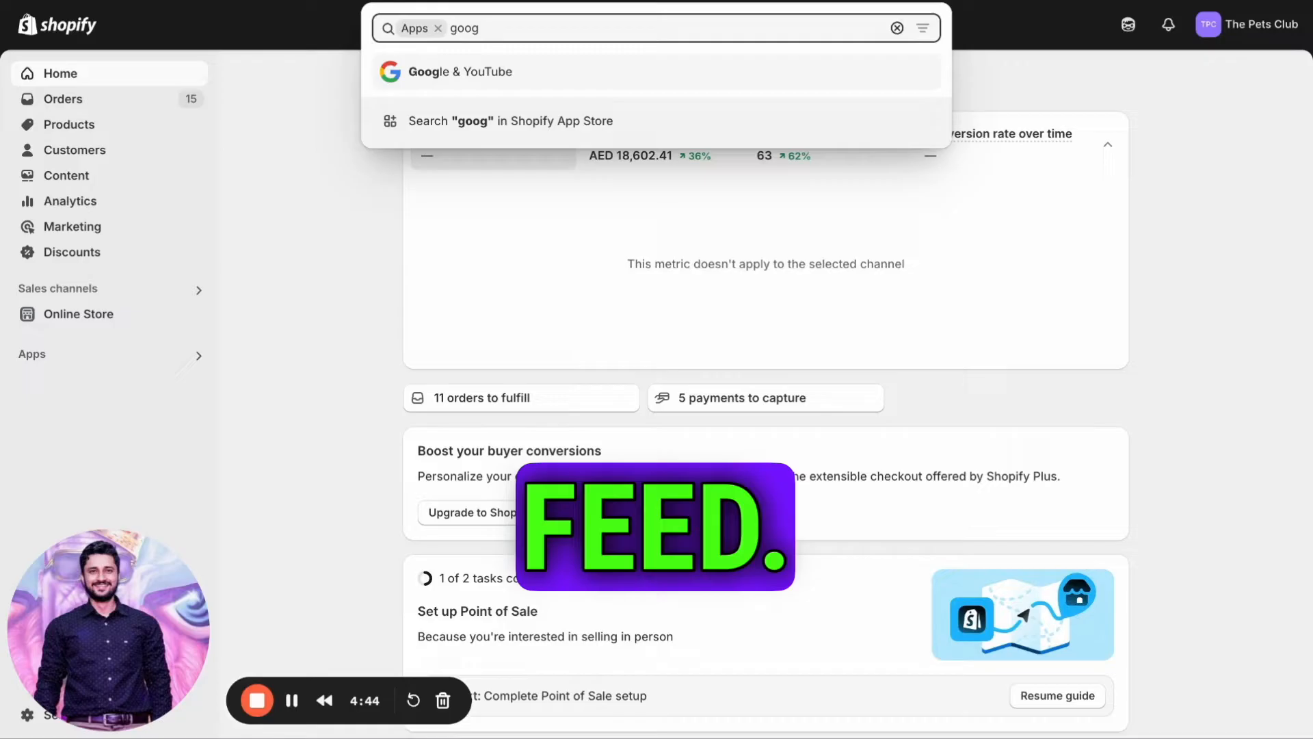
text(le)
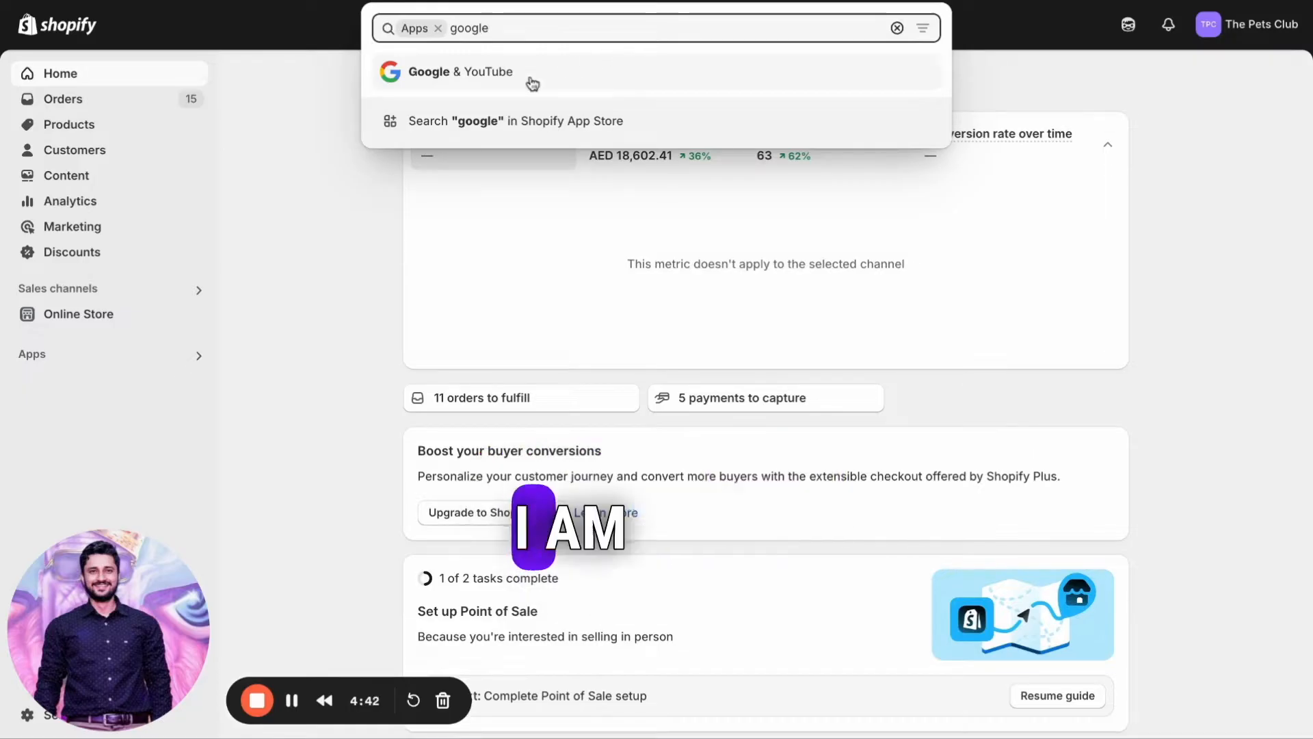
click(457, 72)
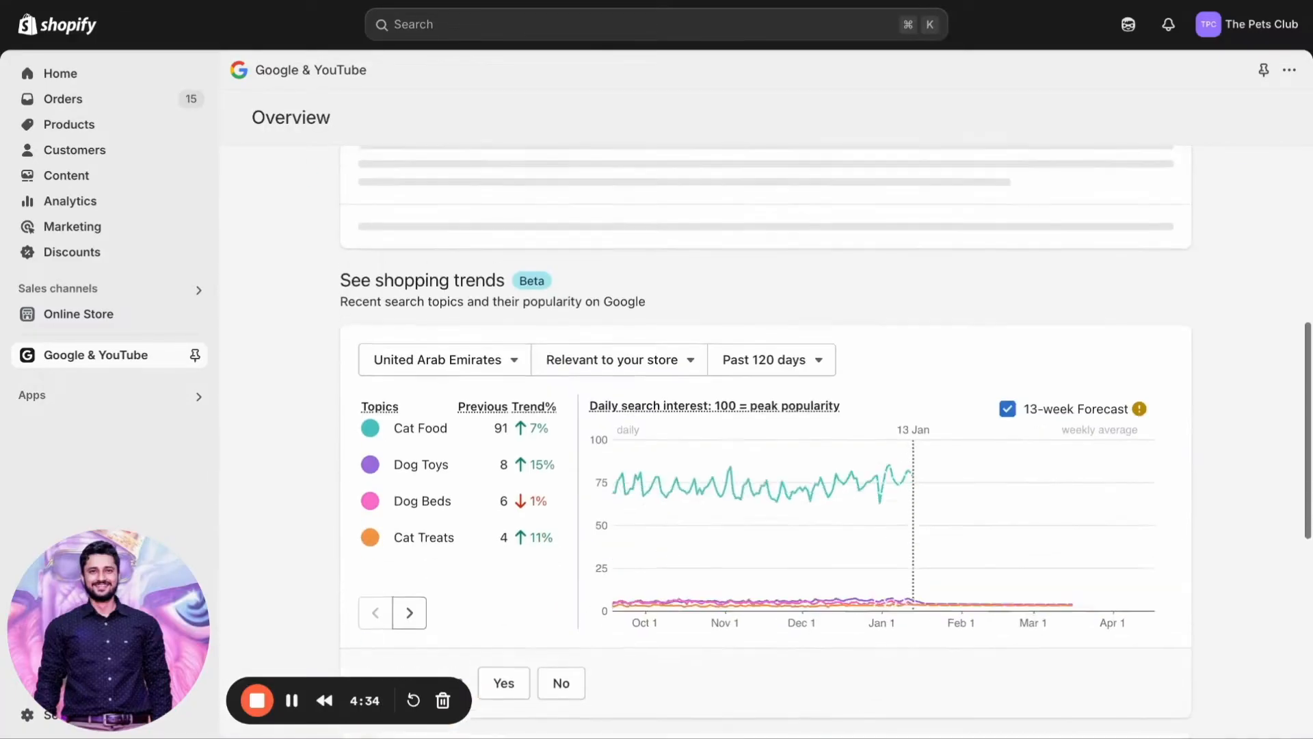
Scroll the Overview page to the Product Status section for bulk editing
scroll(up, 3)
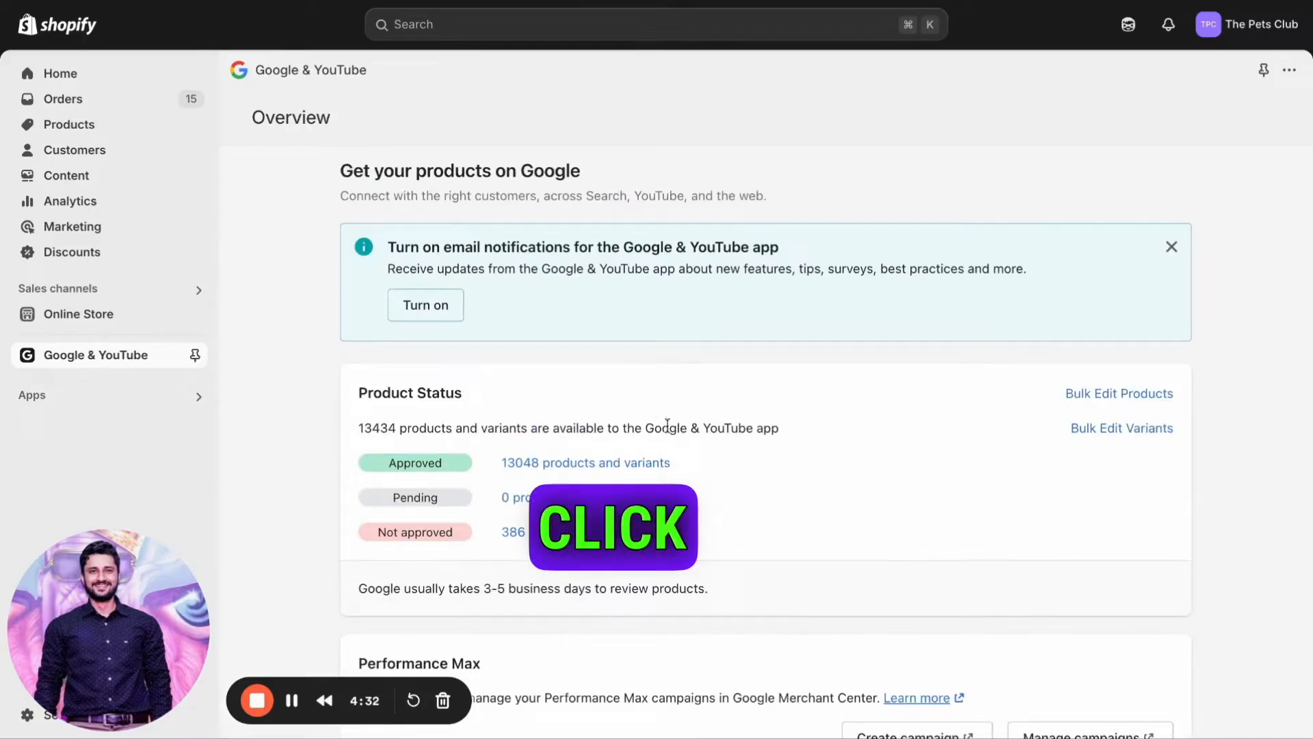
scroll(up, 3)
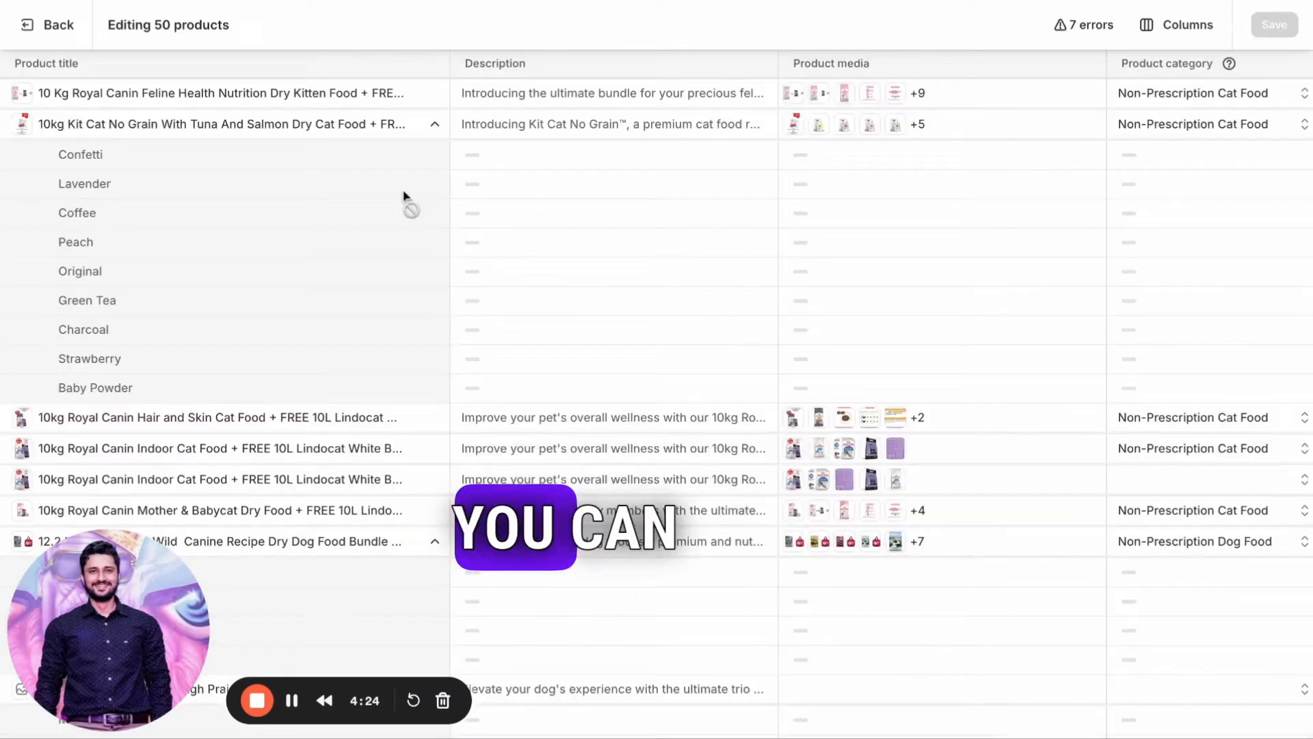
Scroll the bulk editor right to the Product category and Google & YouTube columns
scroll(right, 3)
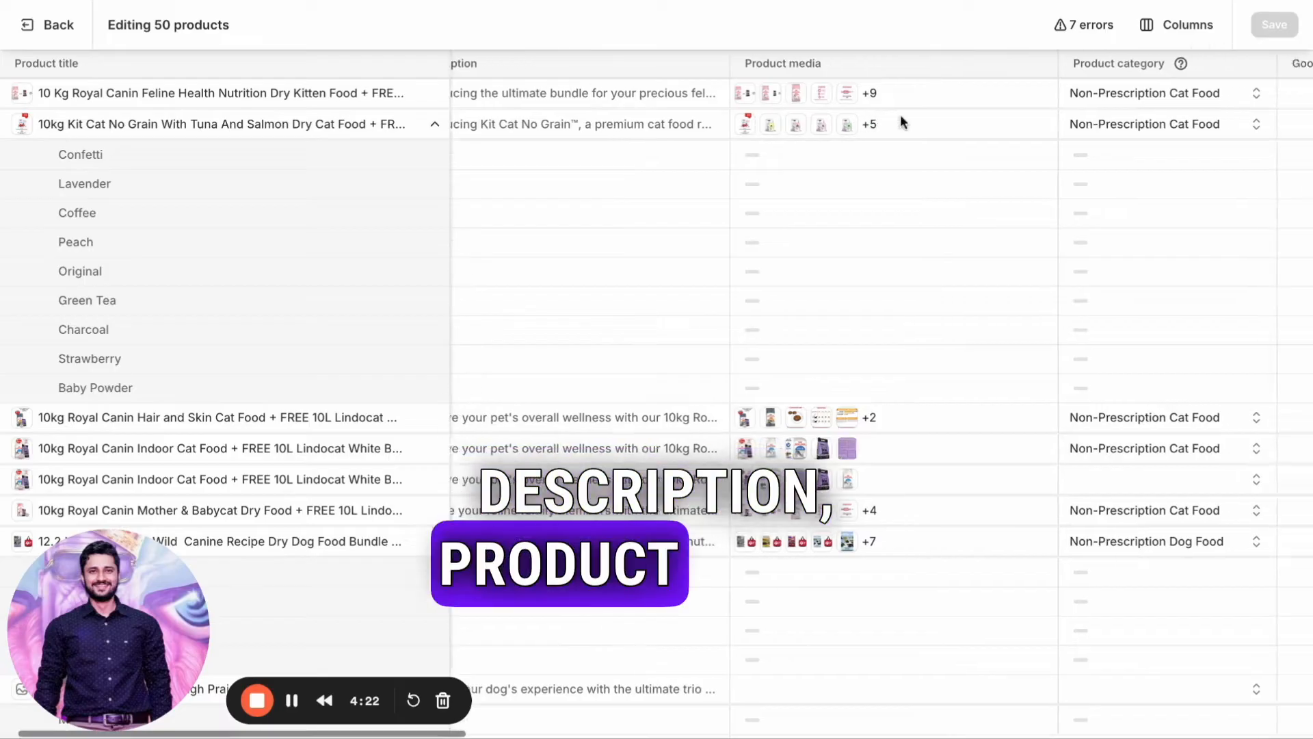
scroll(right, 3)
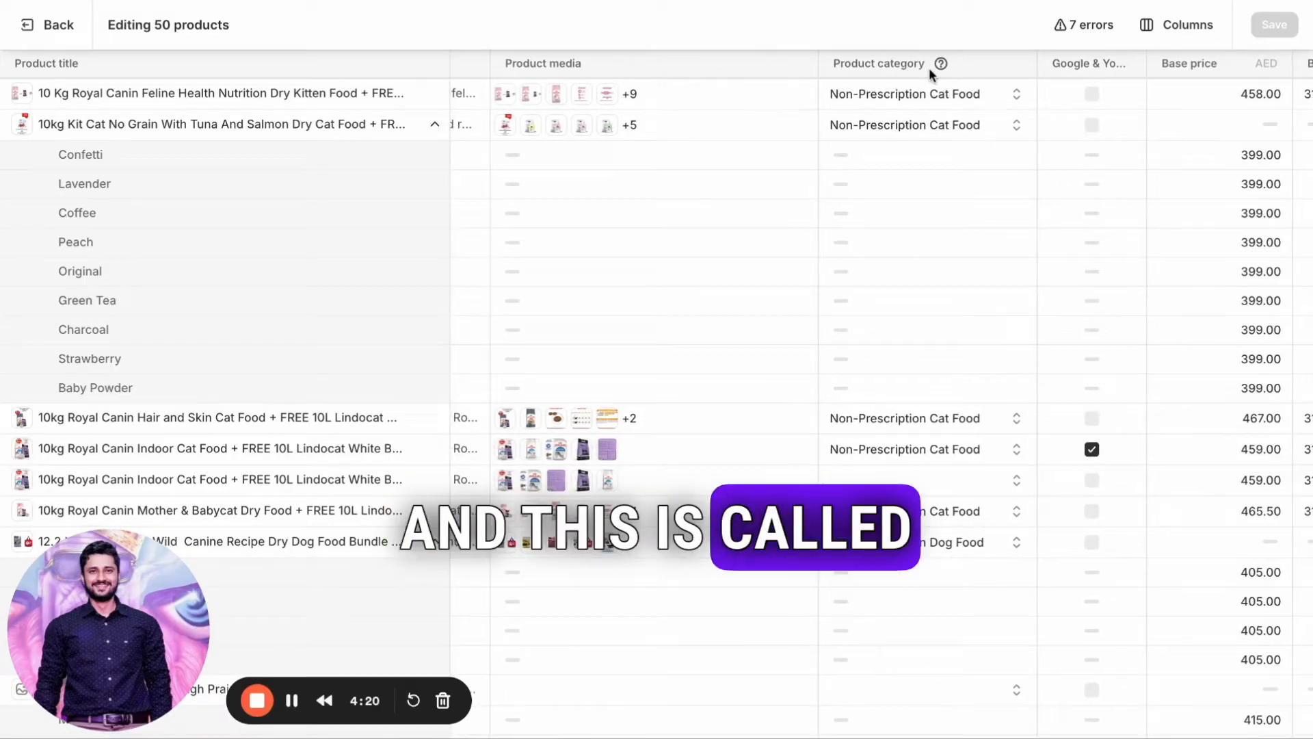
scroll(right, 3)
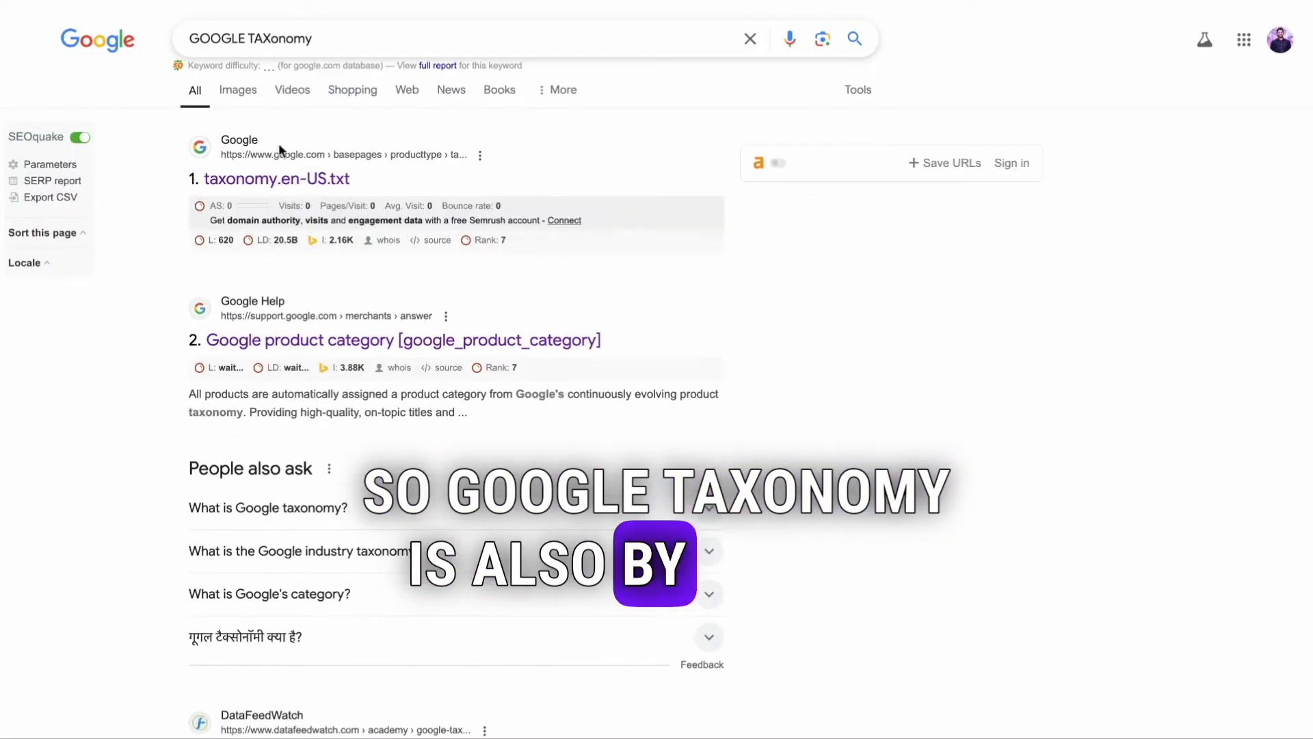
Open the taxonomy.en-US.txt result from the Google taxonomy search
click(275, 177)
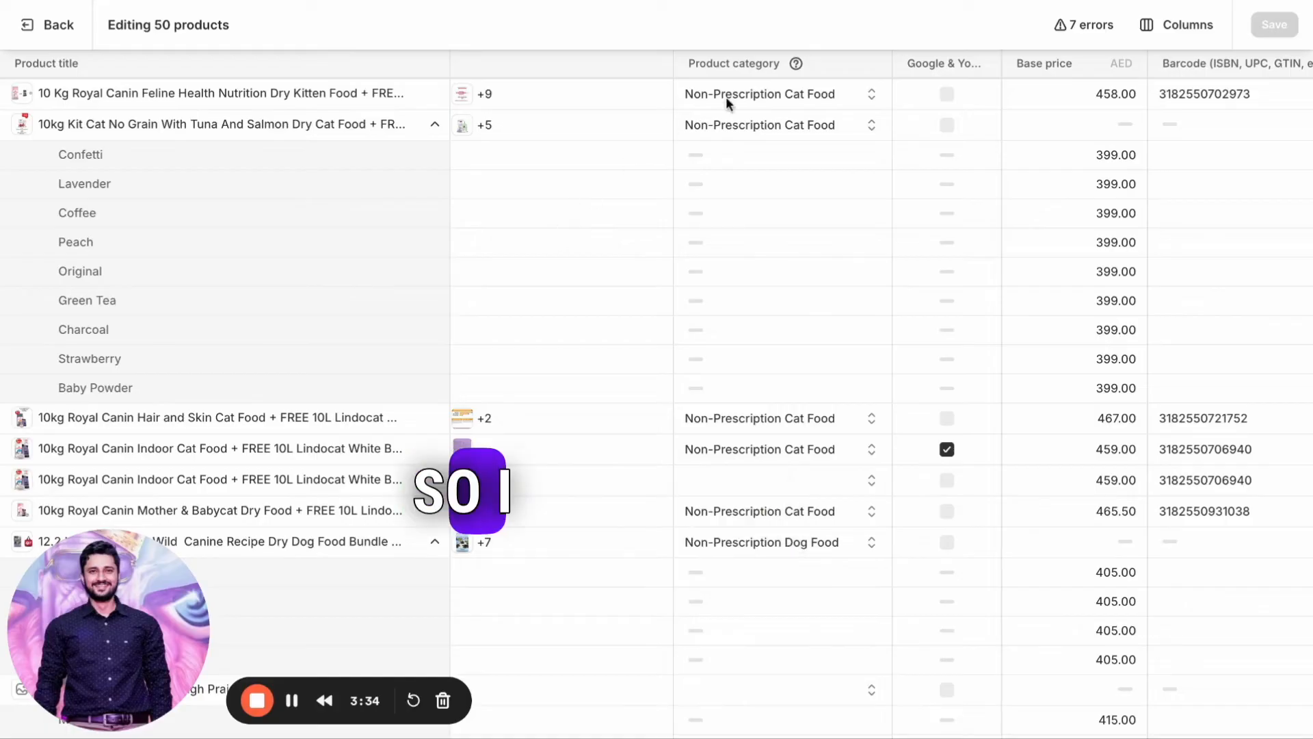
Select the first product's category cell and scroll down through the cat and dog food products
click(778, 94)
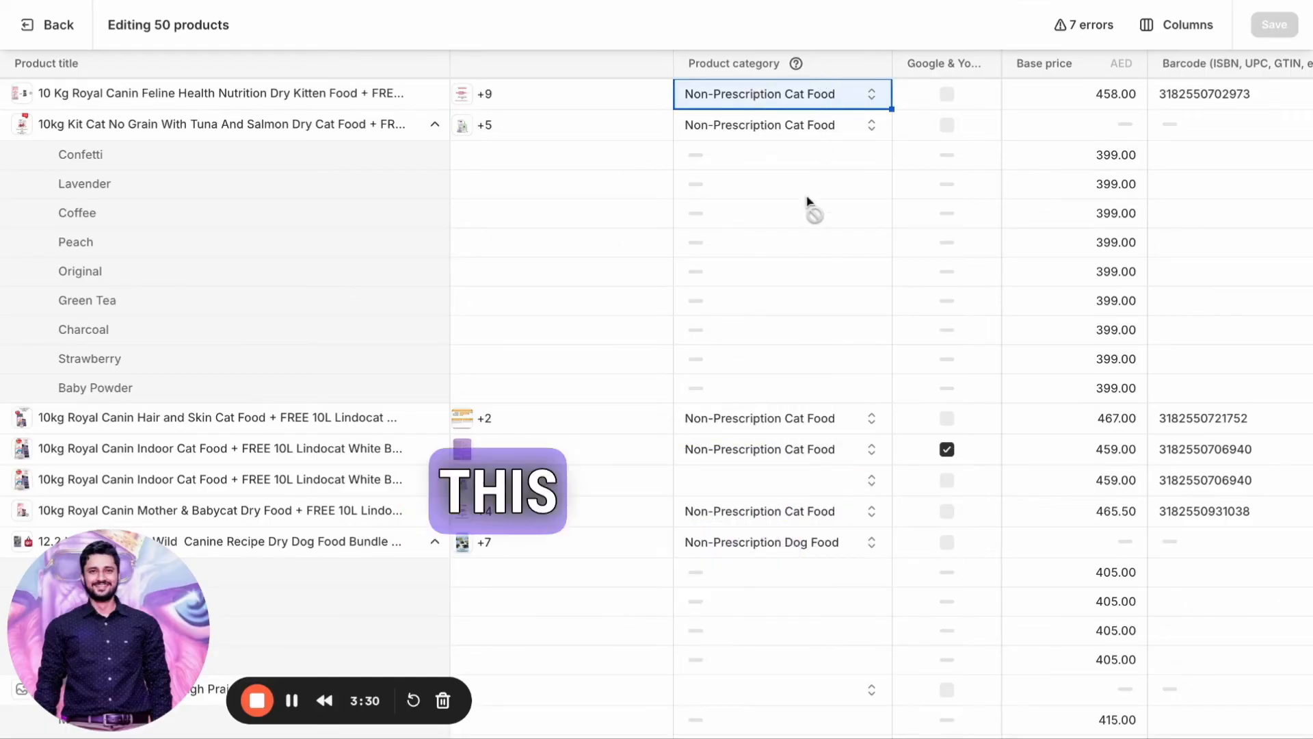
scroll(down, 3)
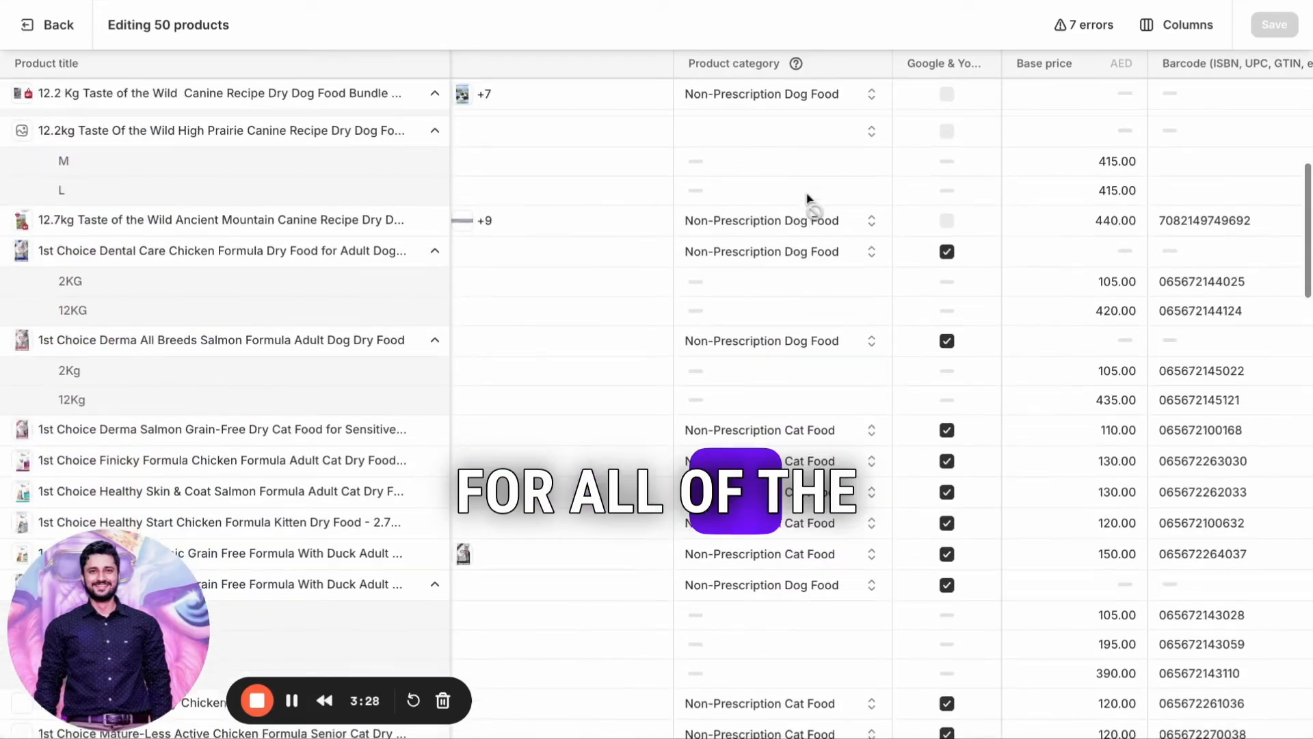